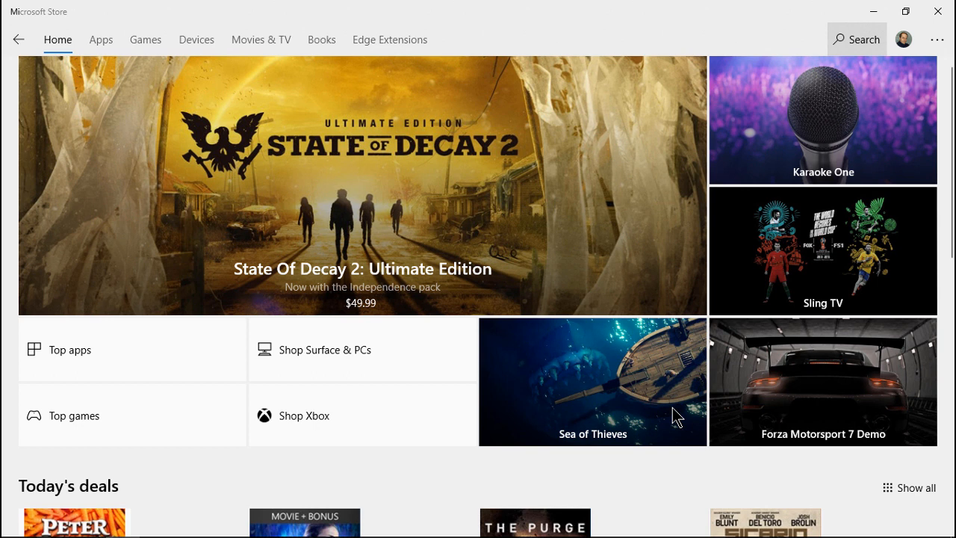
Step: Search the Store for 'microsoft font maker' to reach the Font Maker page
left_click(856, 39)
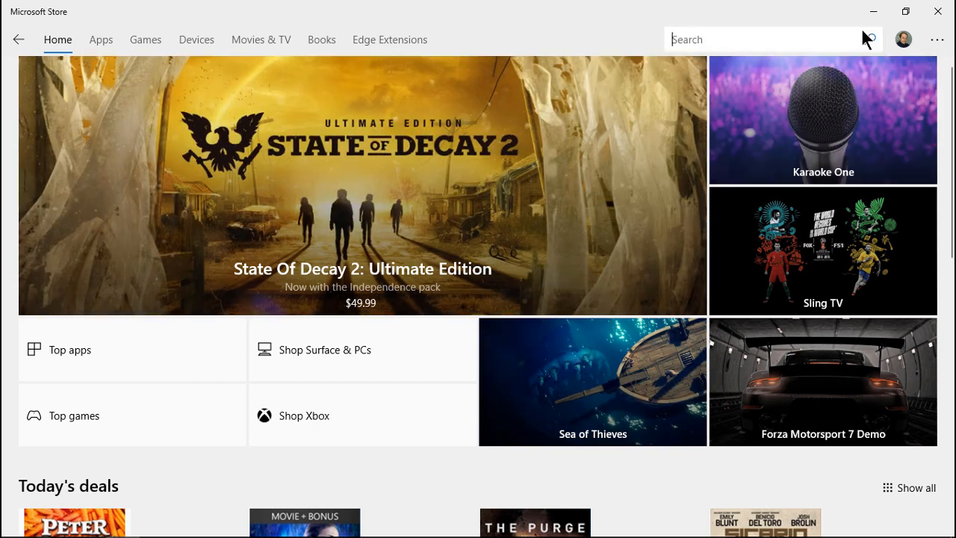
type("microsoft")
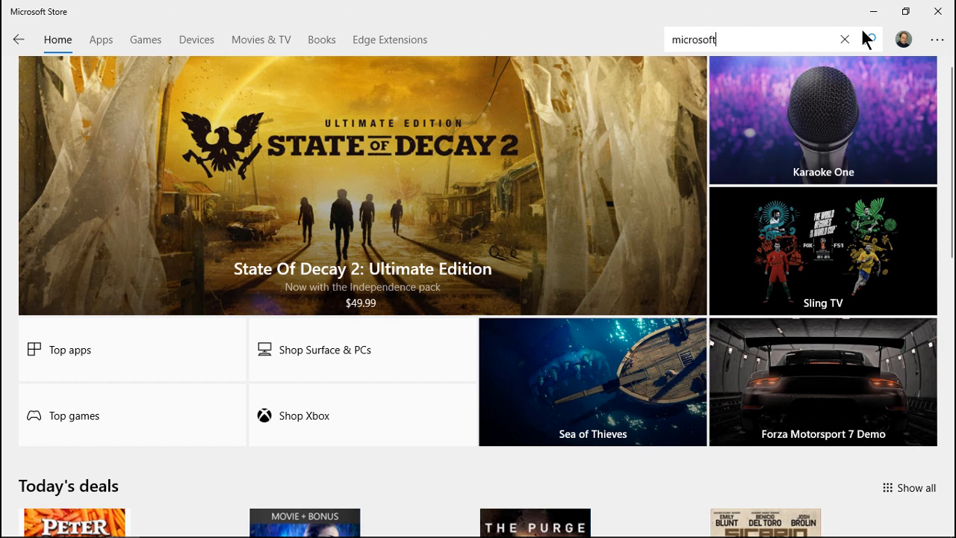
type("font maker")
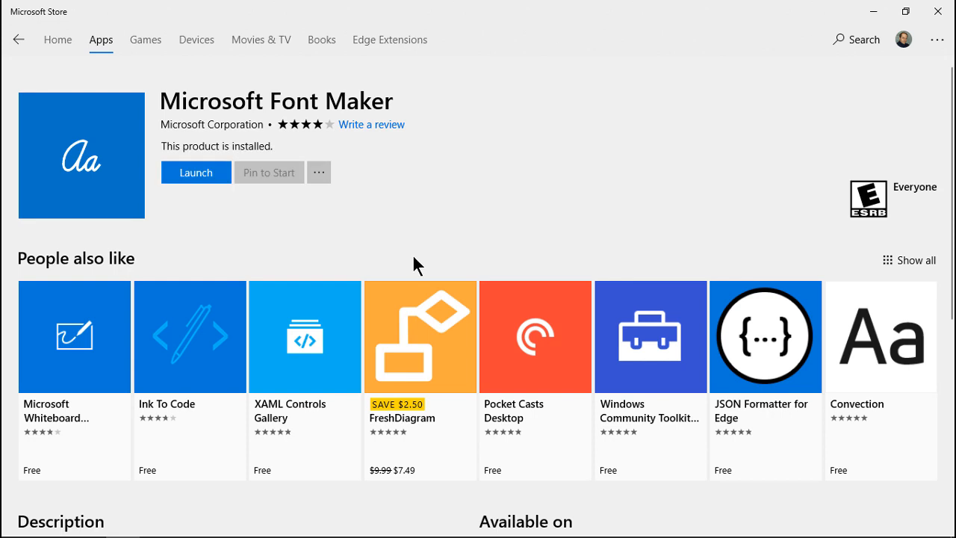
mouse_move(178, 230)
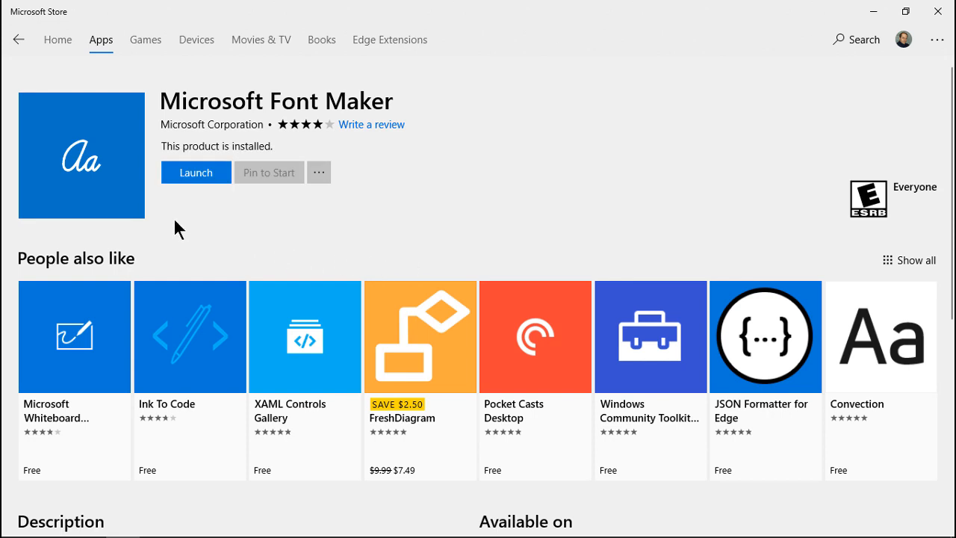
mouse_move(196, 186)
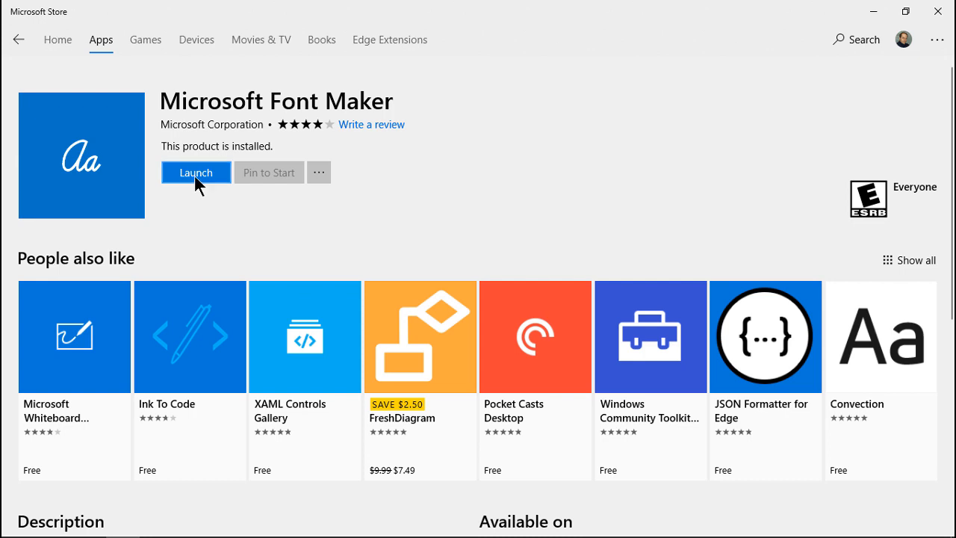
Step: Launch Microsoft Font Maker from its Store page to show the blank letter grid
left_click(195, 172)
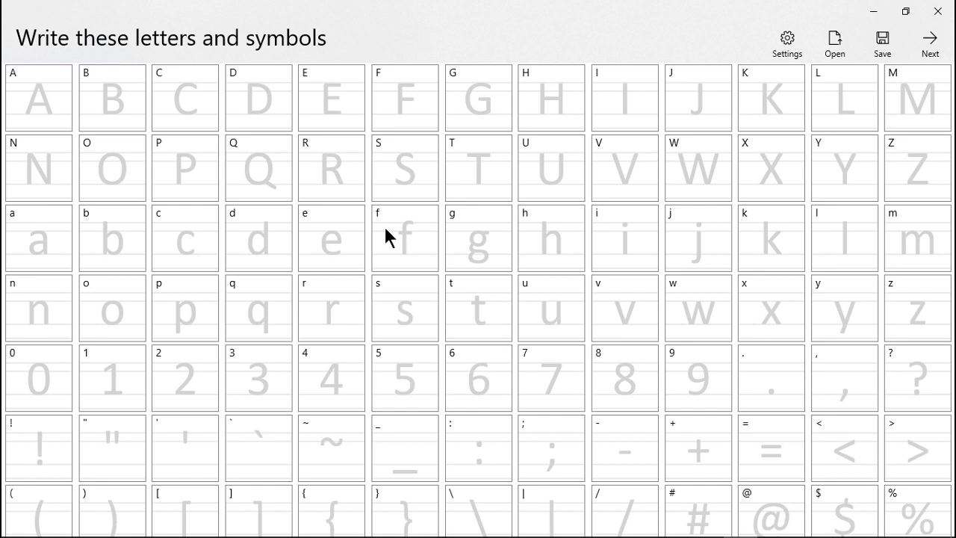
mouse_move(348, 255)
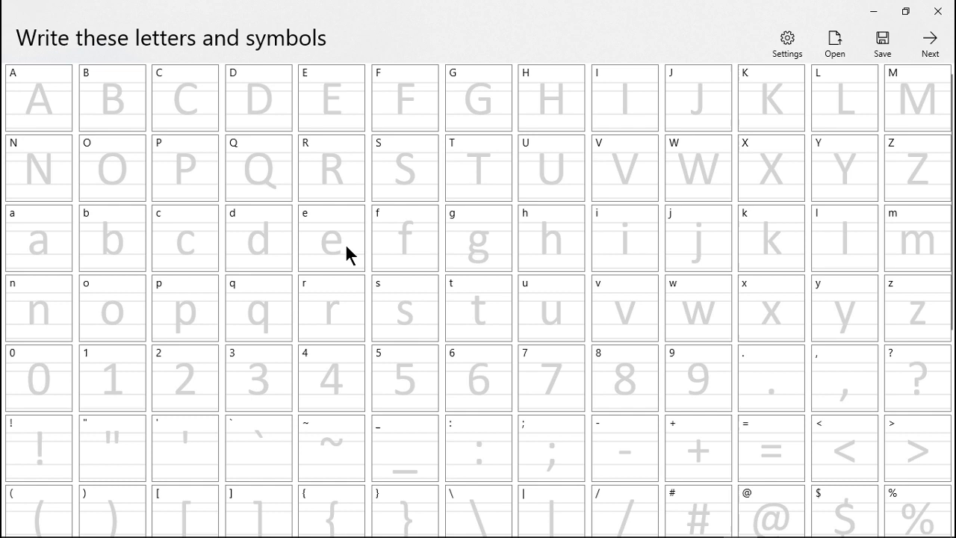
mouse_move(38, 110)
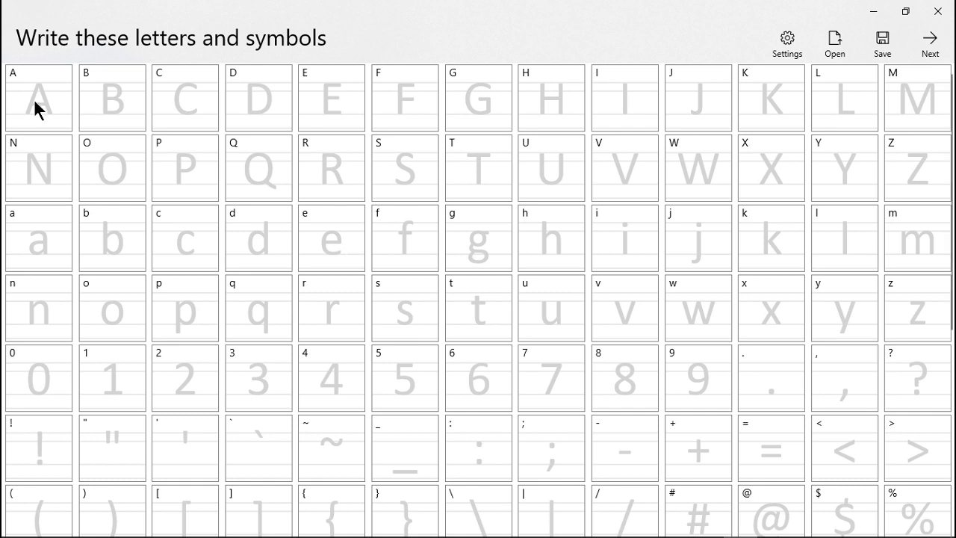
mouse_move(257, 153)
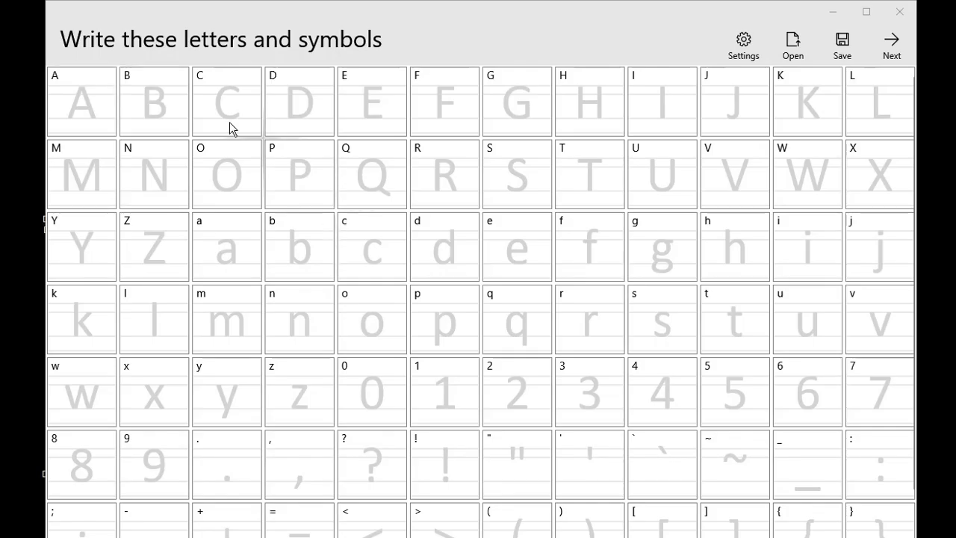
mouse_move(67, 122)
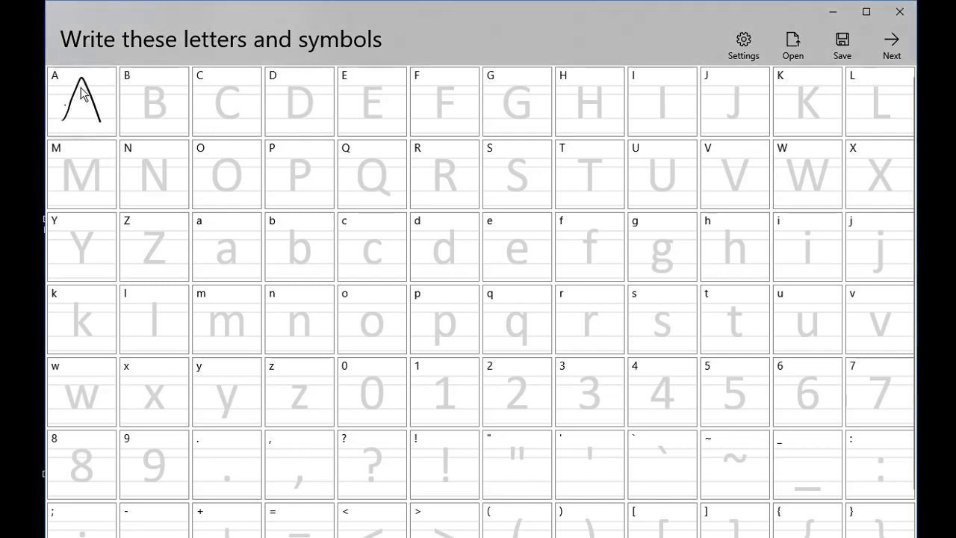
Step: Handwrite the capital letters, starting with A and B, in their cells
left_click_drag(146, 82, 157, 120)
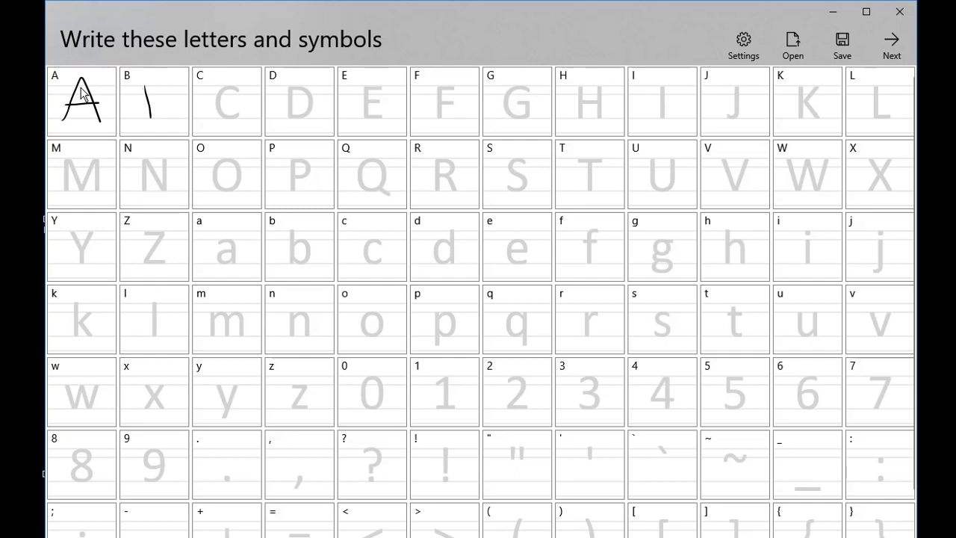
left_click_drag(142, 82, 161, 123)
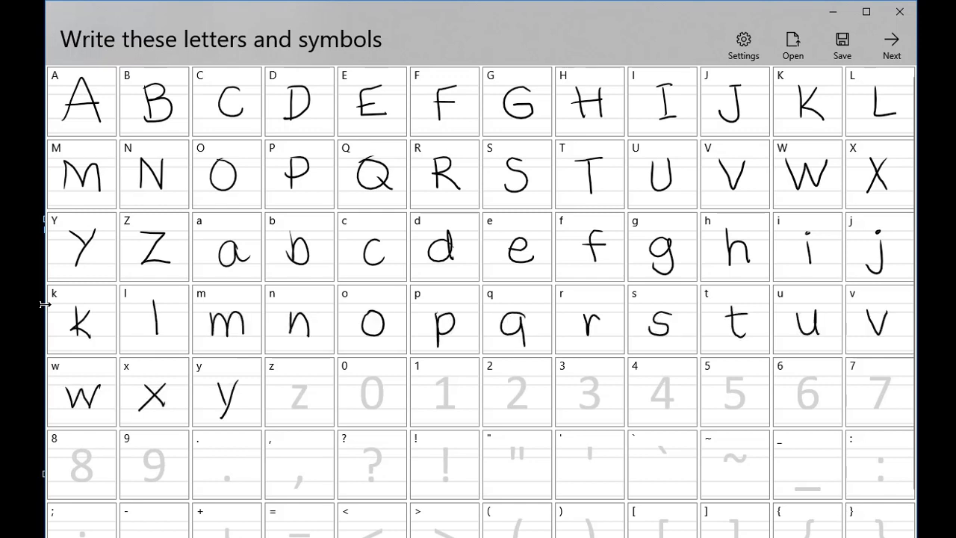
Step: Handwrite 'Out on the town', 'Slow and steady wins the race' and 'Throw caution to the wind'
left_click(891, 41)
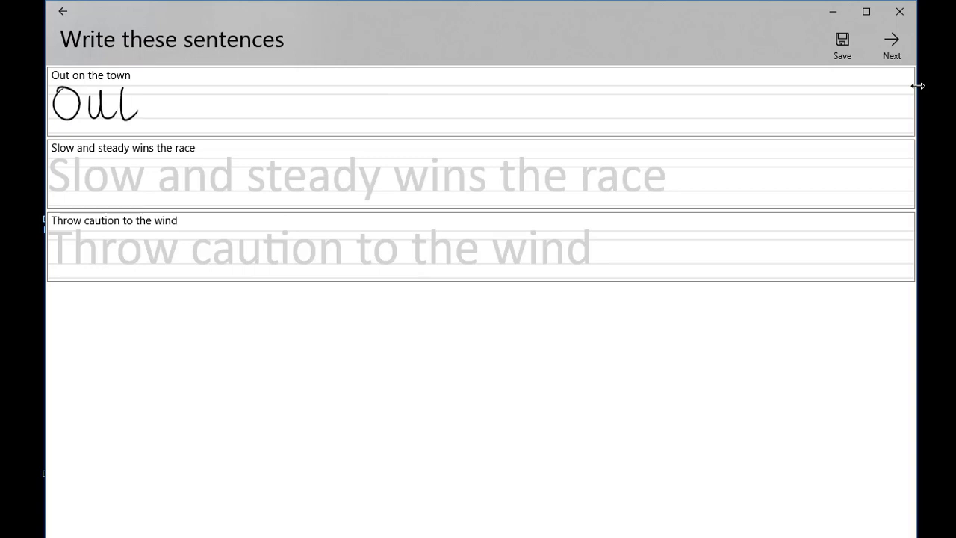
left_click_drag(142, 105, 284, 104)
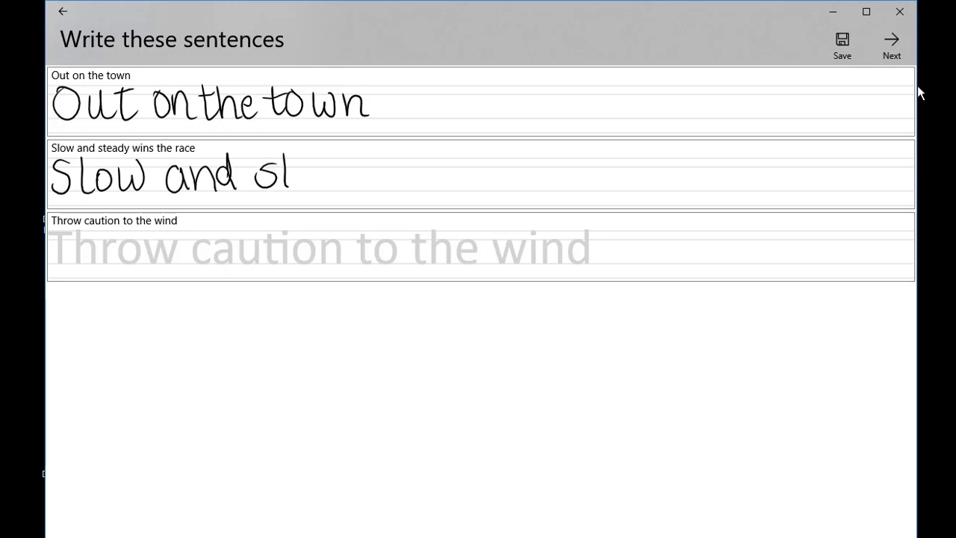
left_click_drag(291, 179, 463, 179)
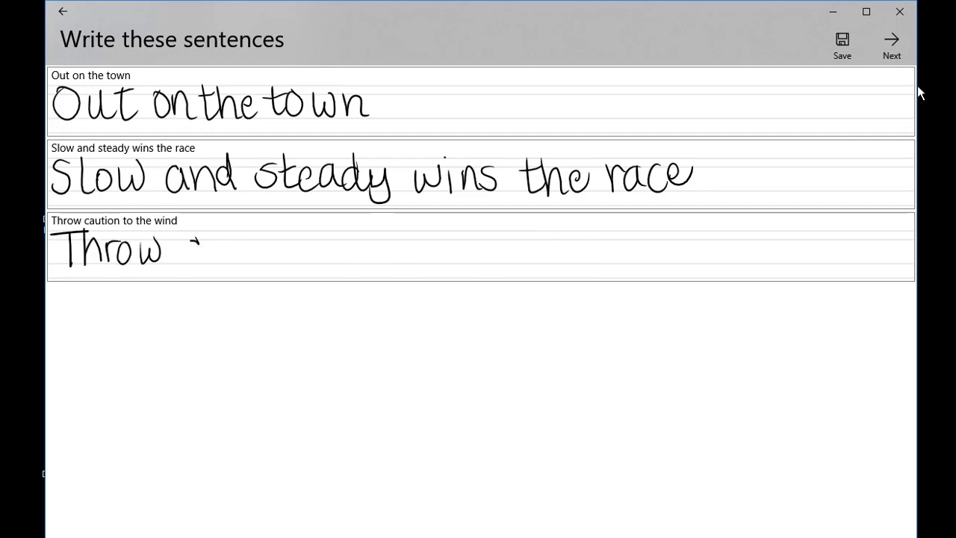
left_click_drag(179, 246, 377, 254)
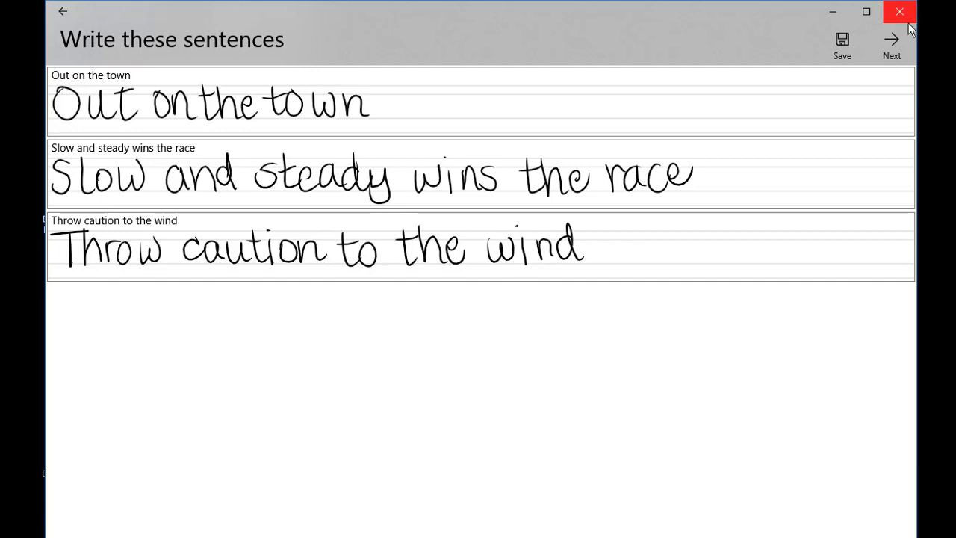
left_click(891, 44)
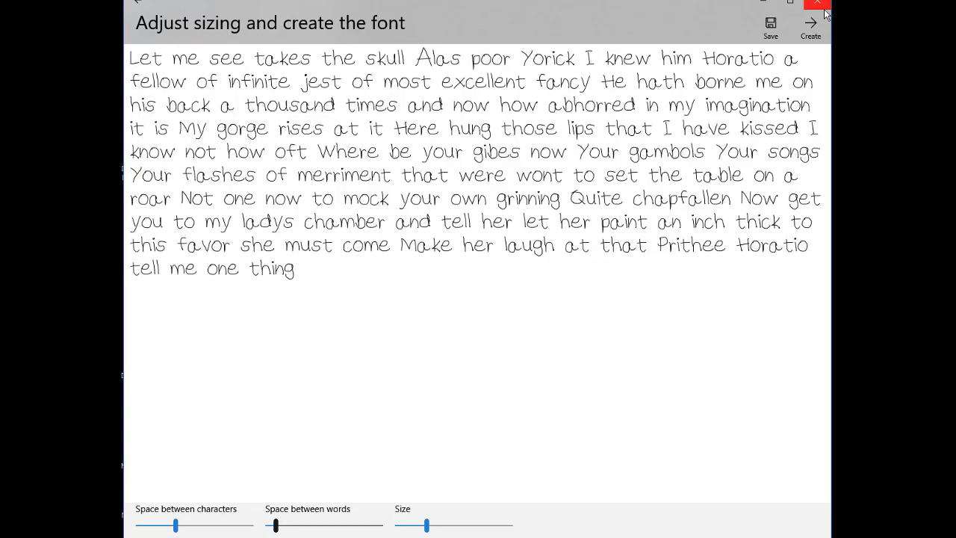
Step: Reduce the word spacing, increase the preview size, and create the font
left_click_drag(303, 525, 271, 525)
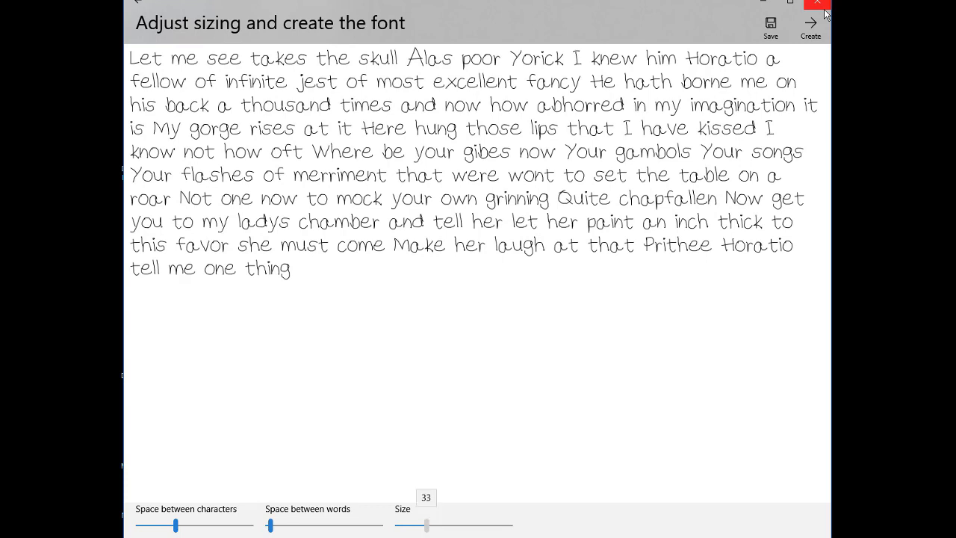
left_click_drag(428, 527, 433, 527)
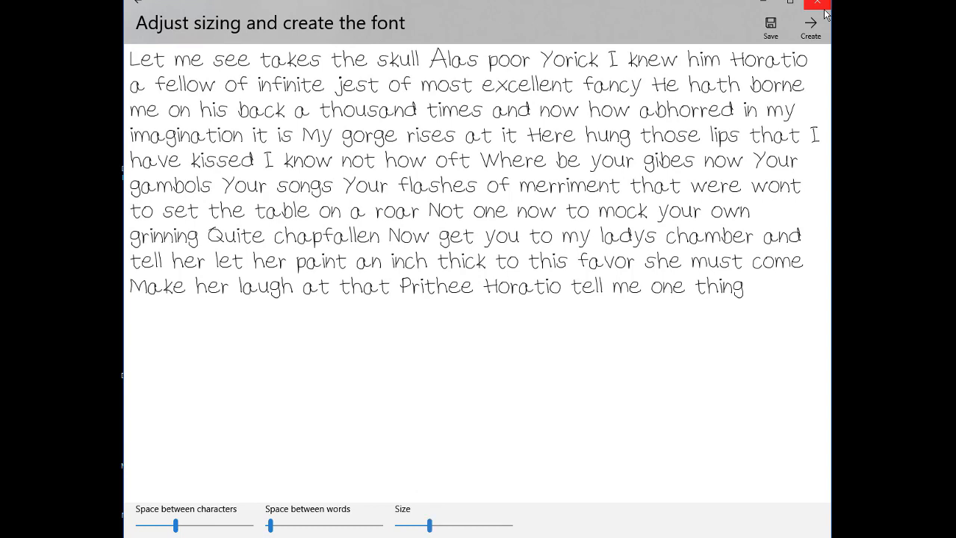
mouse_move(771, 26)
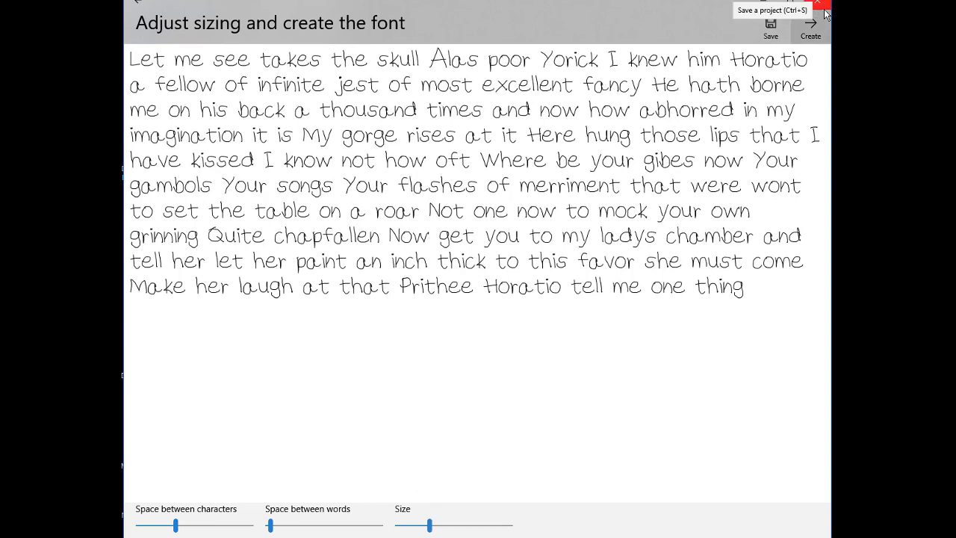
left_click(771, 26)
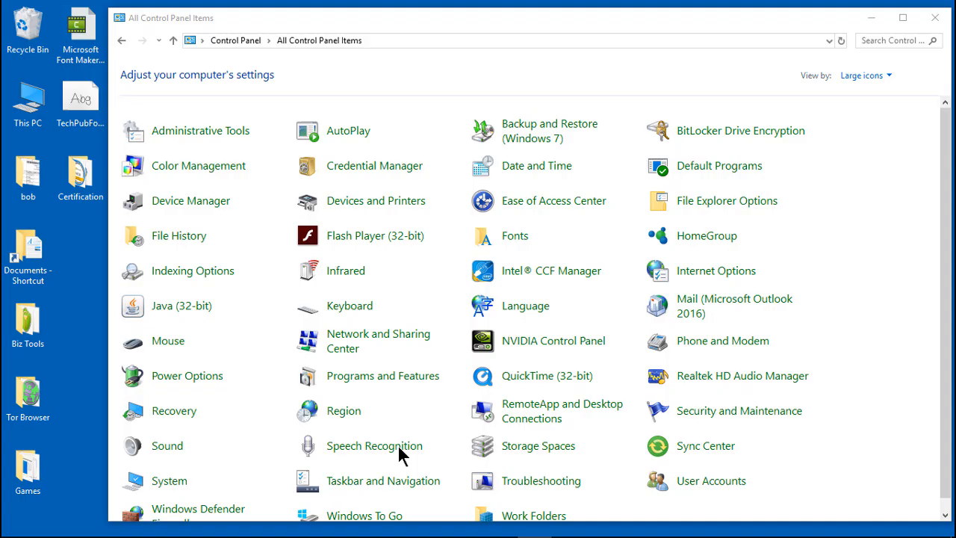
mouse_move(293, 486)
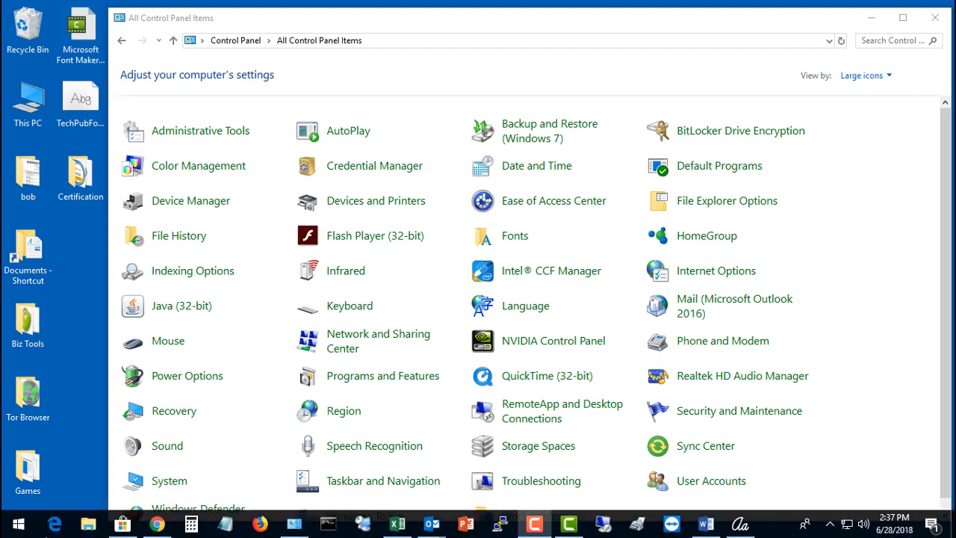
Step: Switch Control Panel to Large icons view and open the Fonts folder
right_click(11, 522)
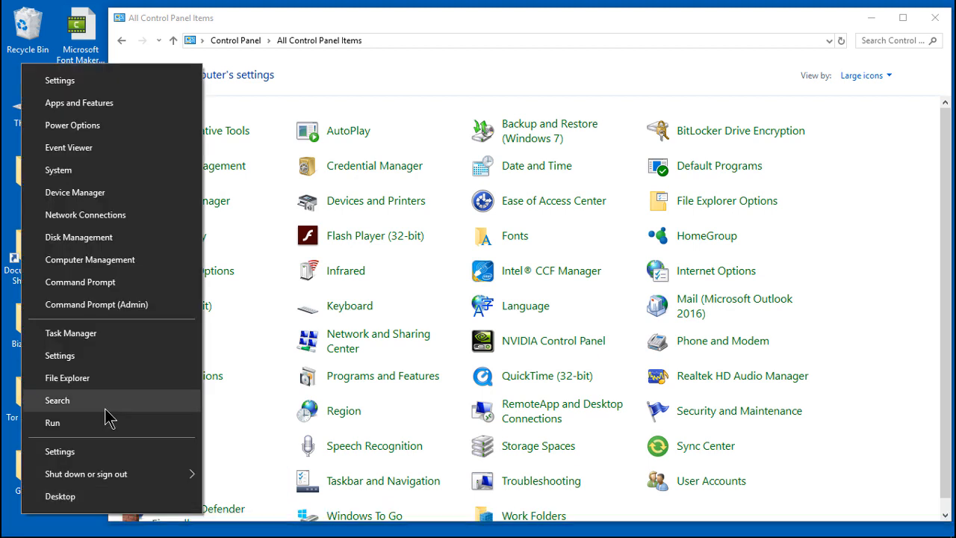
left_click(57, 399)
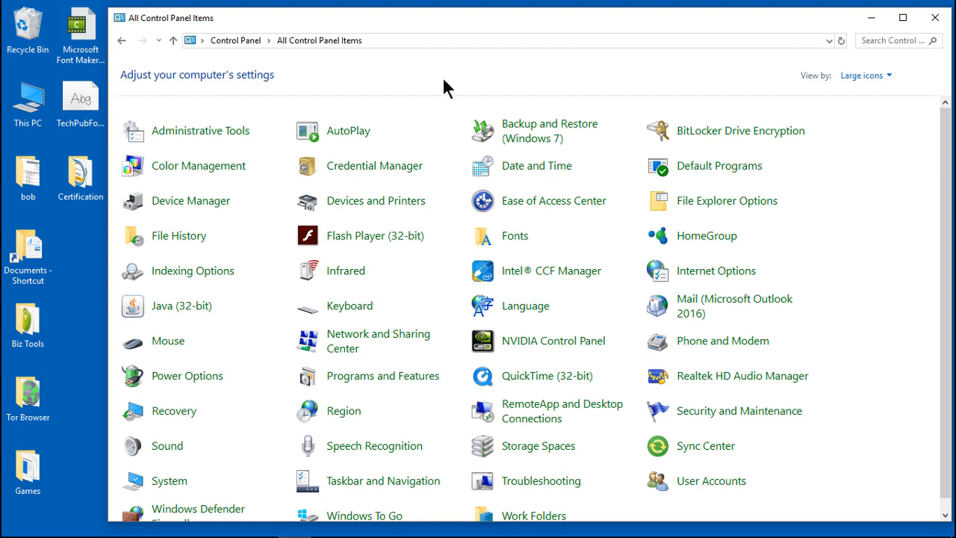
left_click(866, 75)
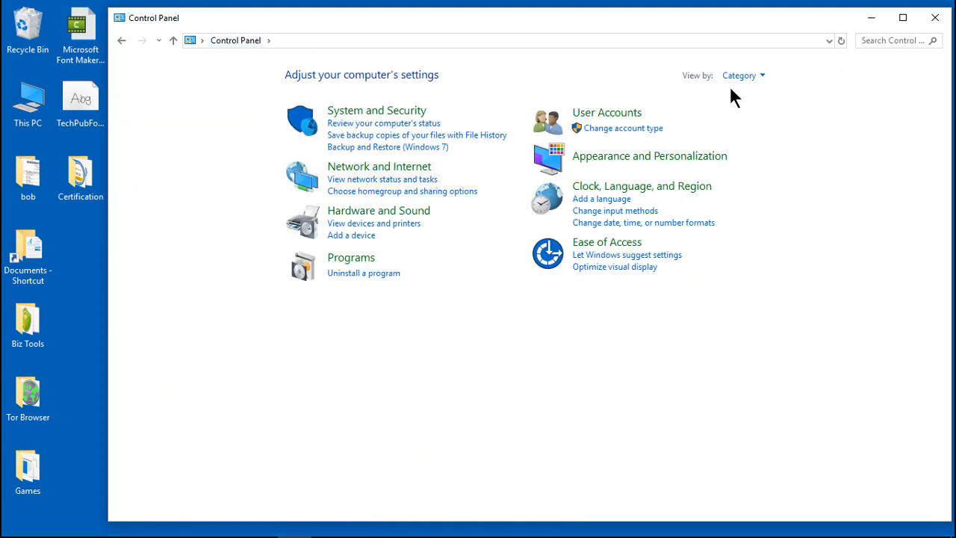
left_click(744, 74)
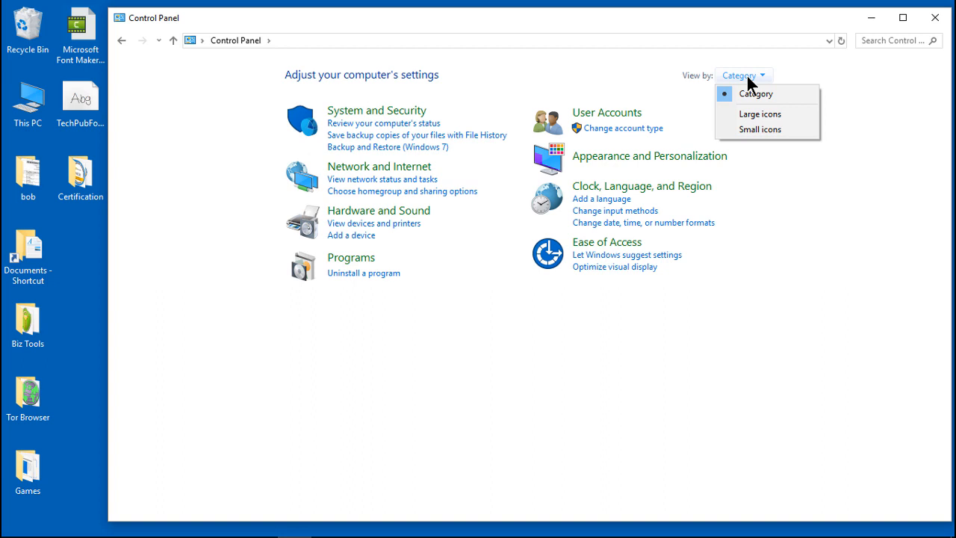
mouse_move(760, 114)
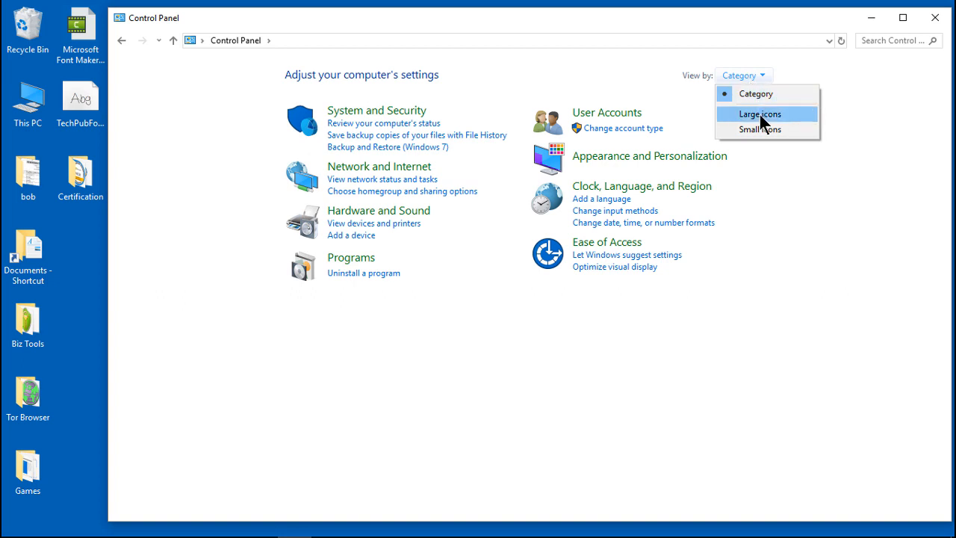
left_click(759, 114)
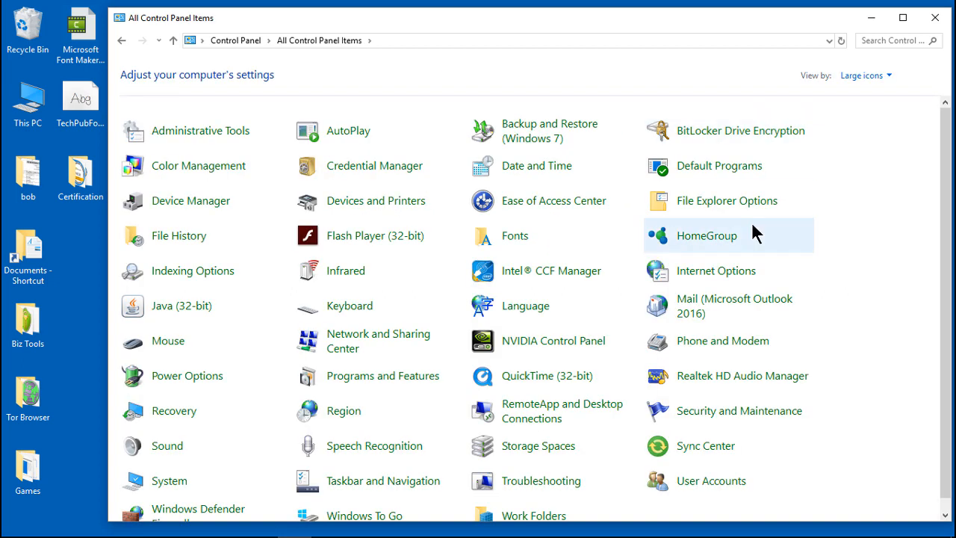
mouse_move(756, 246)
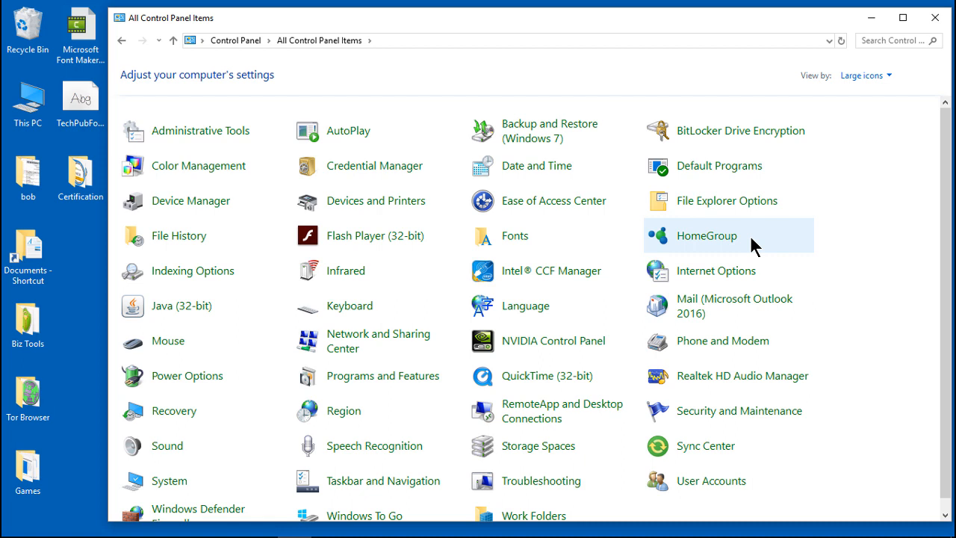
mouse_move(515, 235)
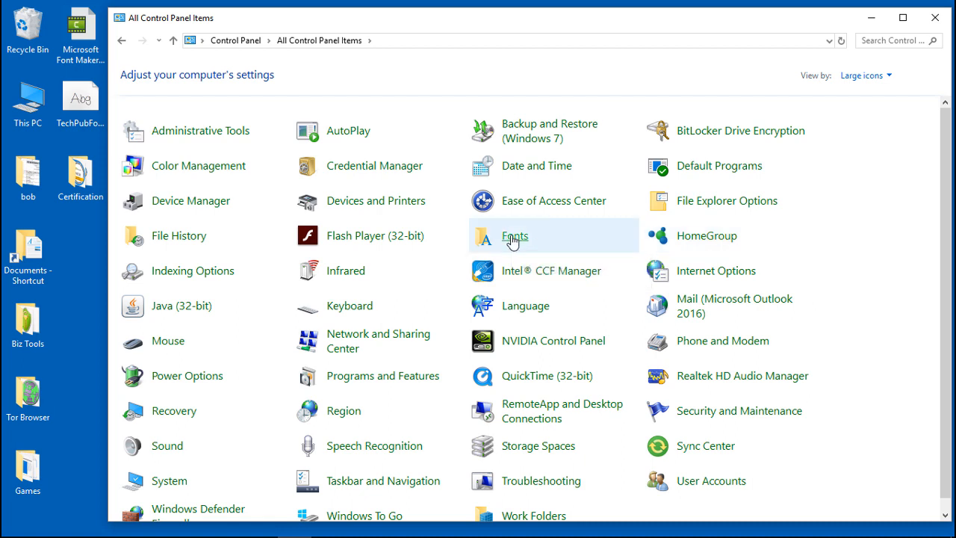
double_click(515, 236)
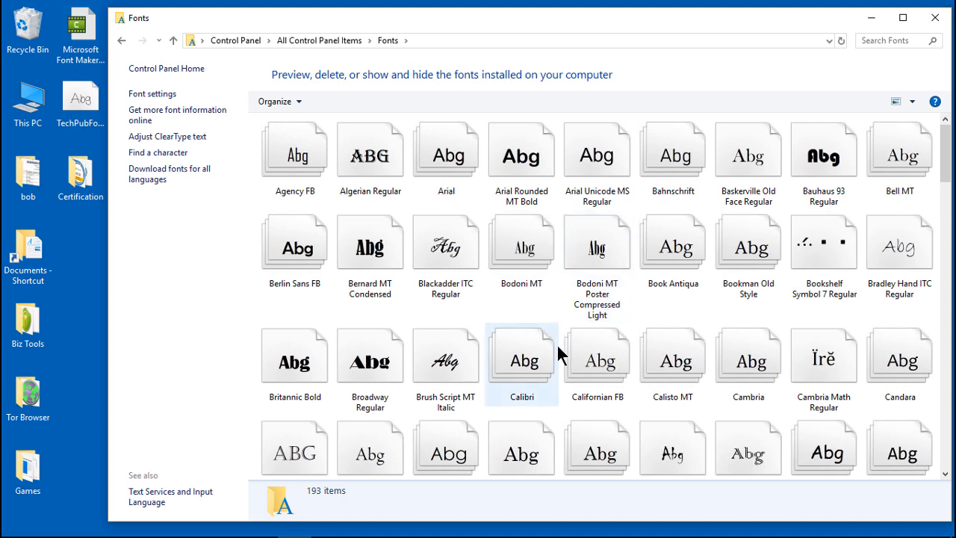
Step: Add TechPubFont_02ttf to Fonts (194 items) and select it to view details
left_click(598, 363)
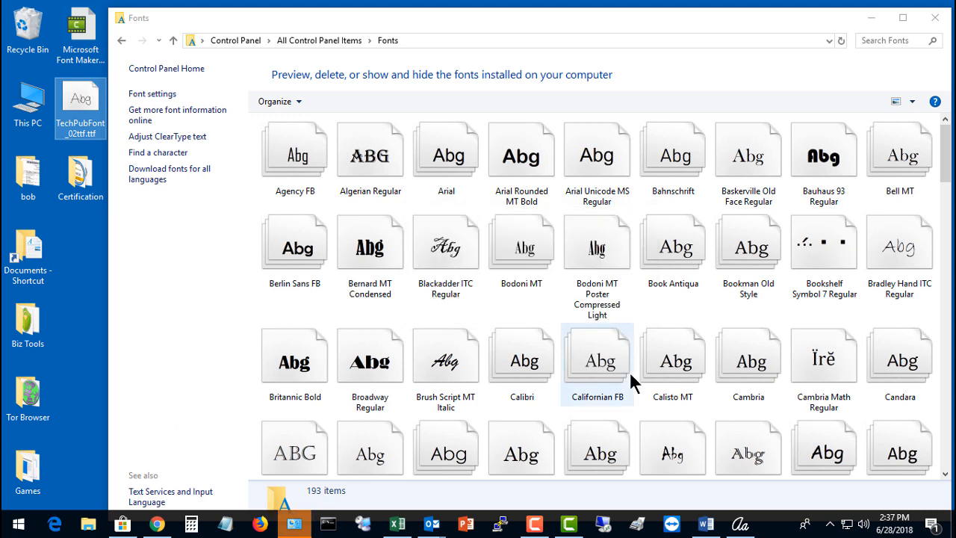
scroll("down", 3)
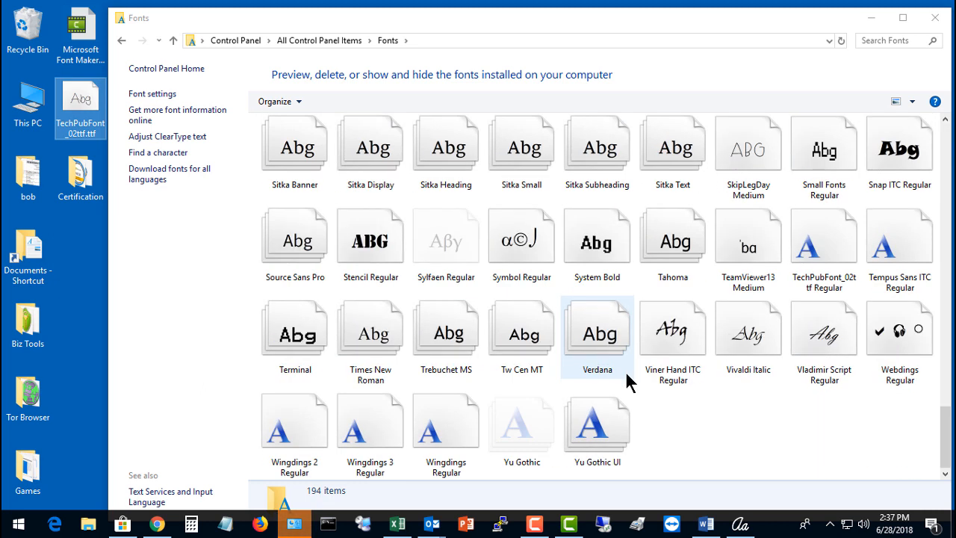
left_click(824, 237)
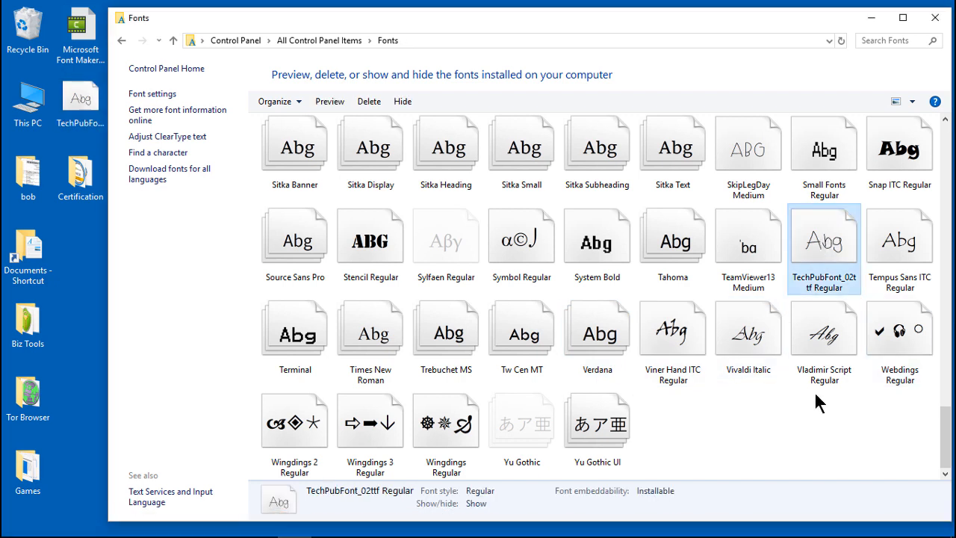
mouse_move(706, 523)
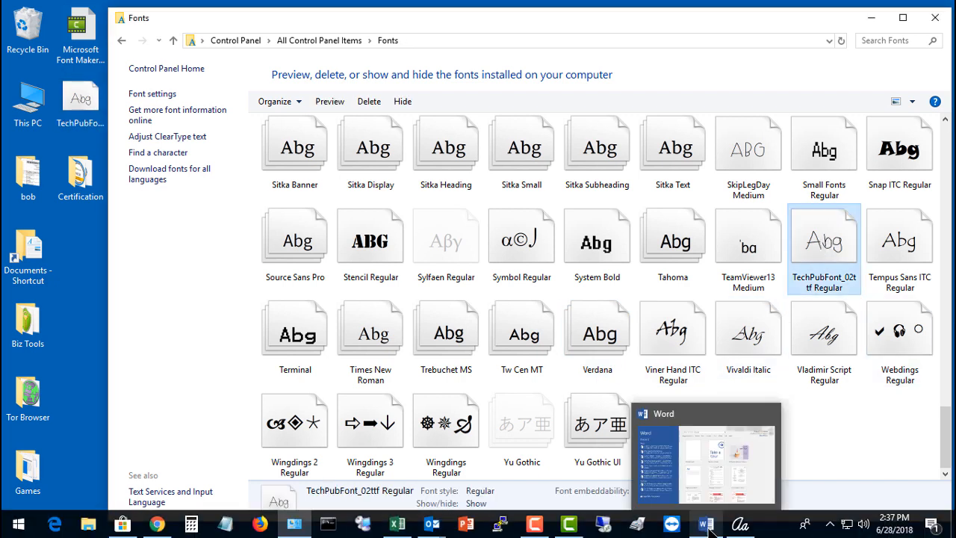
Step: In the blank Word document, pick TechPubFont_02ttf from the Home tab font list
left_click(706, 523)
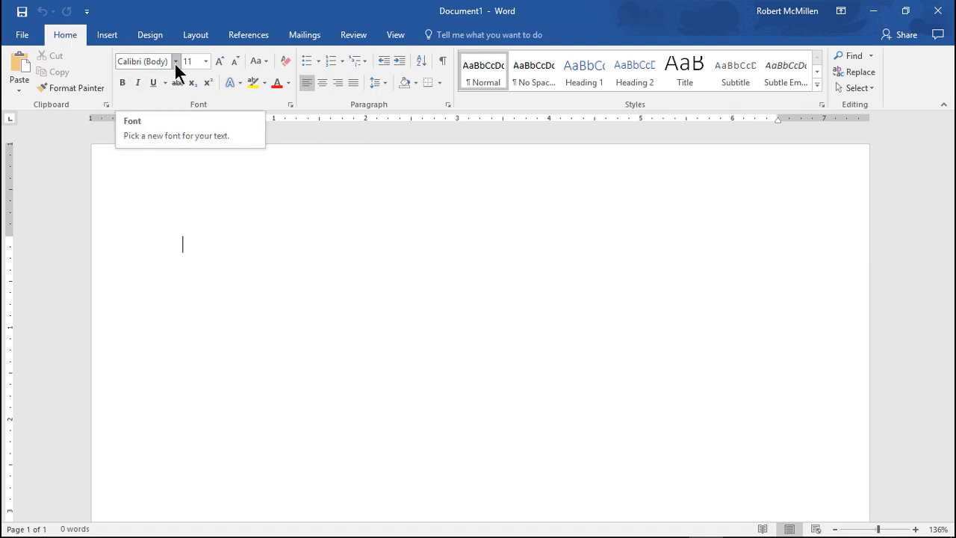
left_click(176, 62)
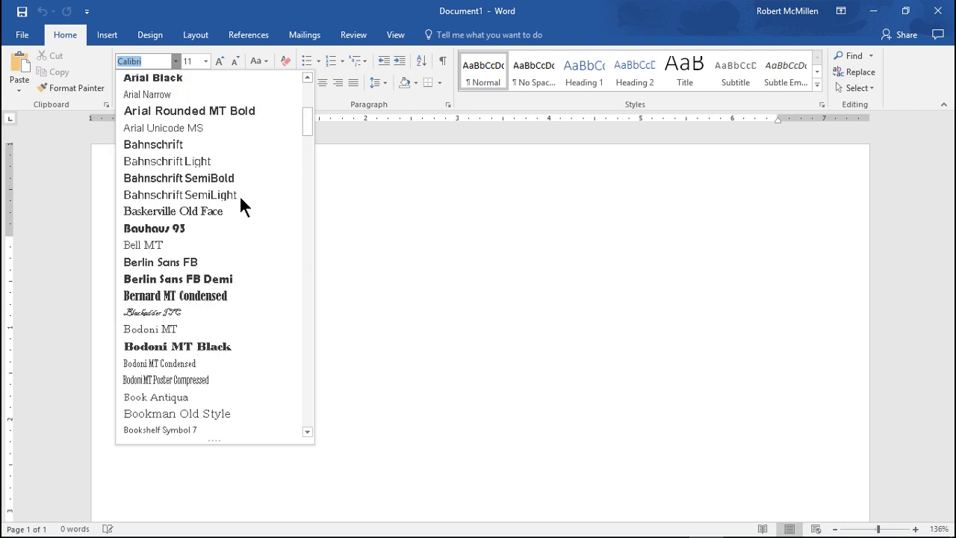
scroll("down", 3)
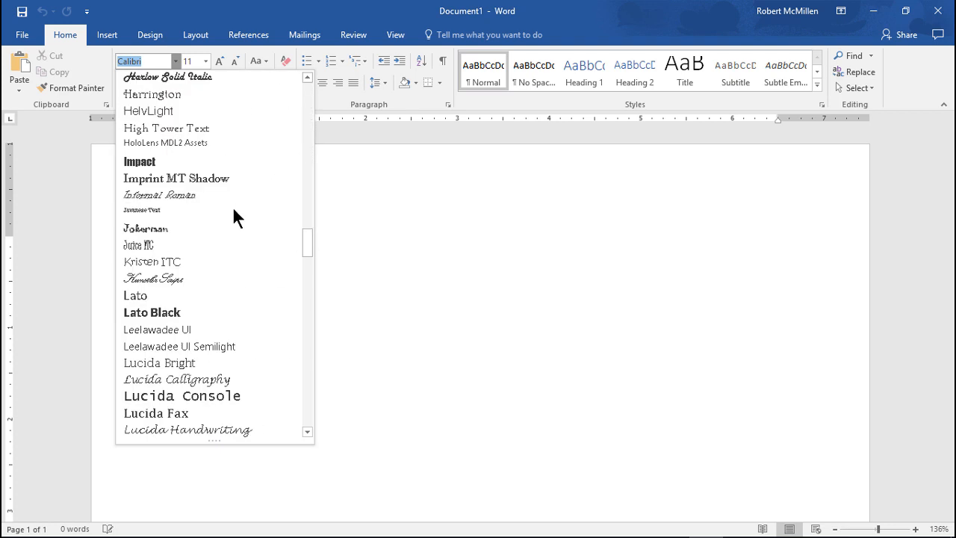
scroll("down", 3)
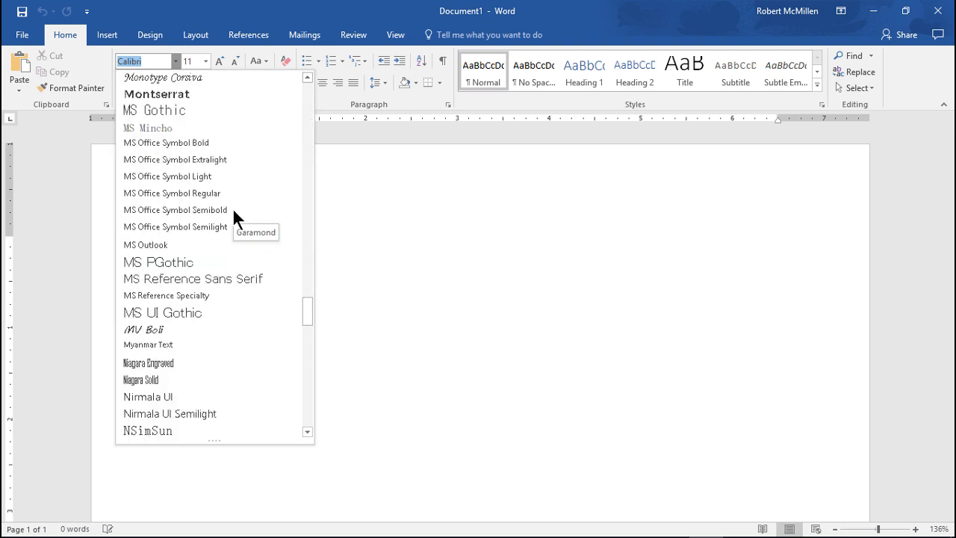
scroll("down", 3)
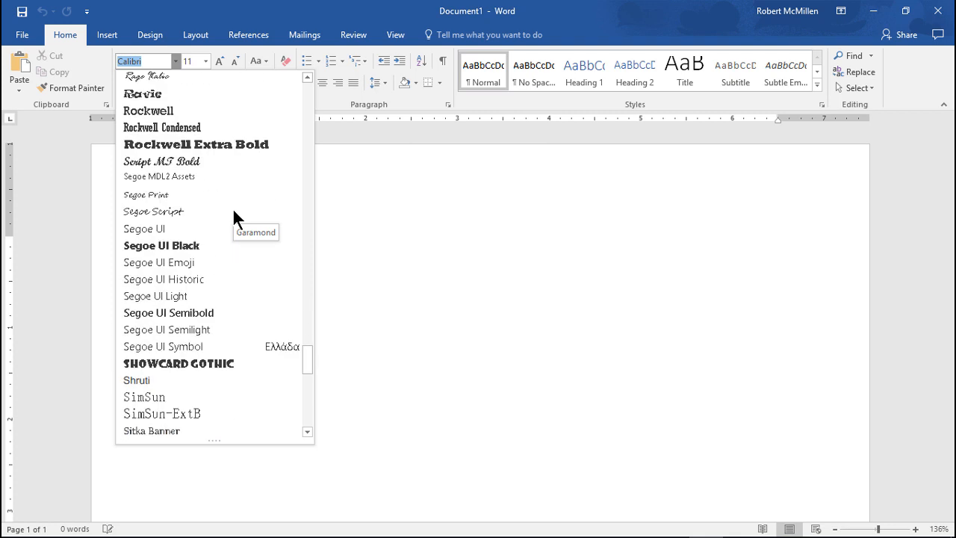
scroll("down", 3)
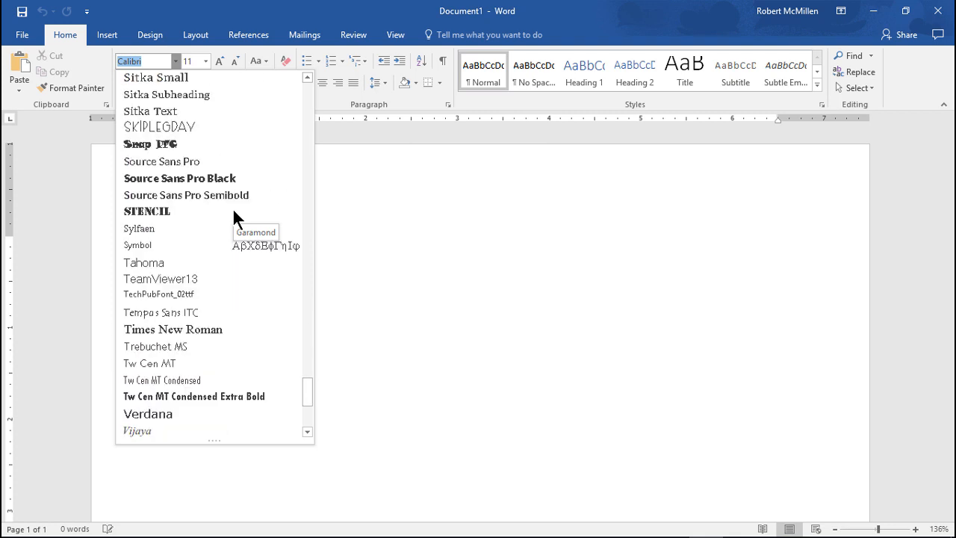
mouse_move(226, 294)
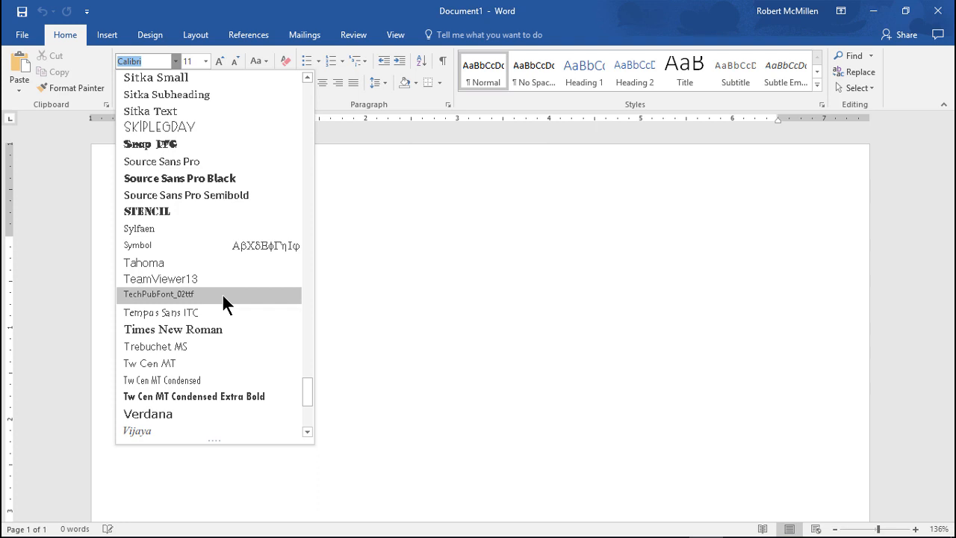
left_click(159, 293)
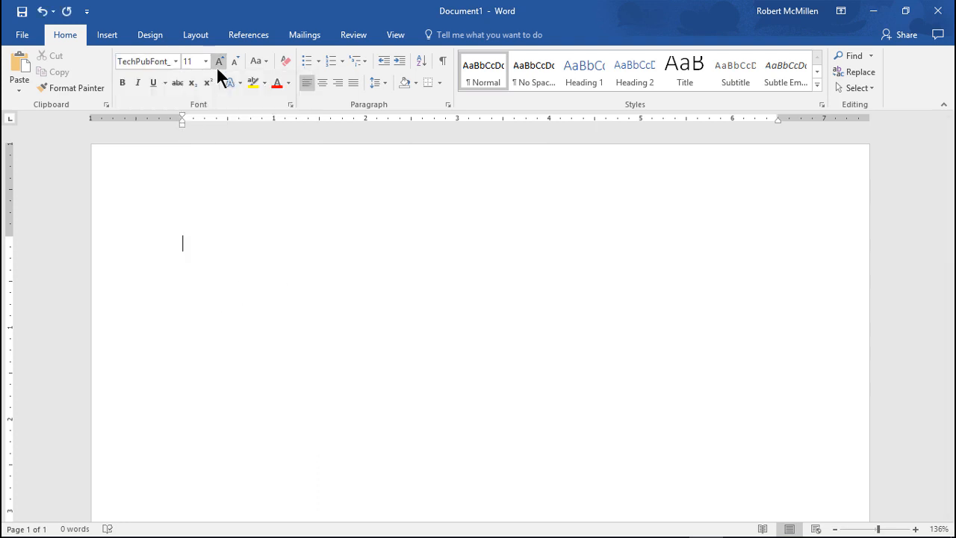
Step: Enlarge the text and type 'This is the Tech Pub Font.' in TechPubFont
left_click(219, 60)
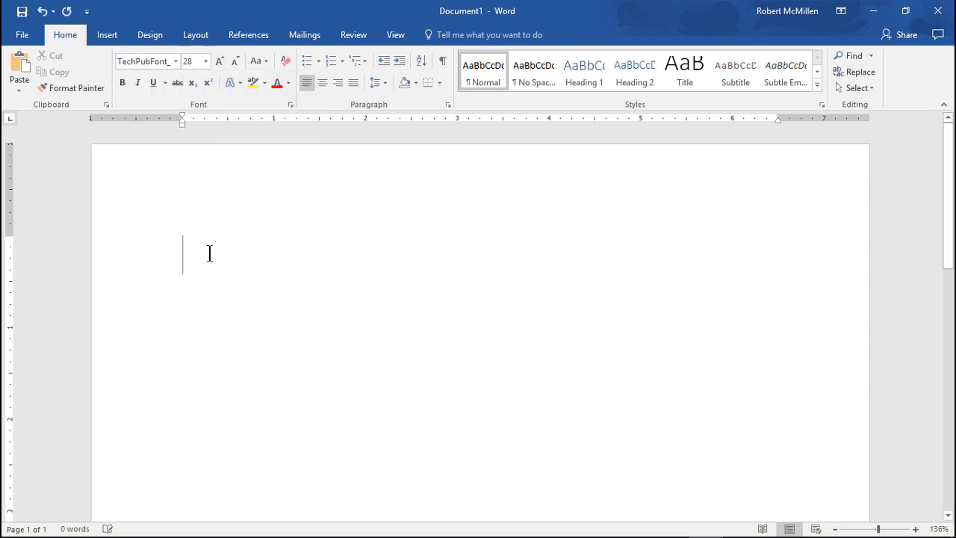
type("This")
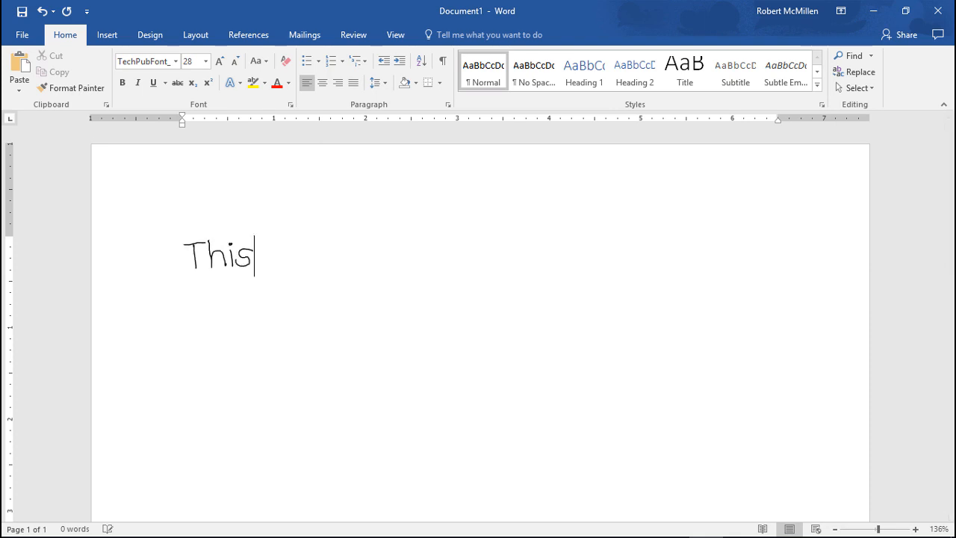
type("is the Tech")
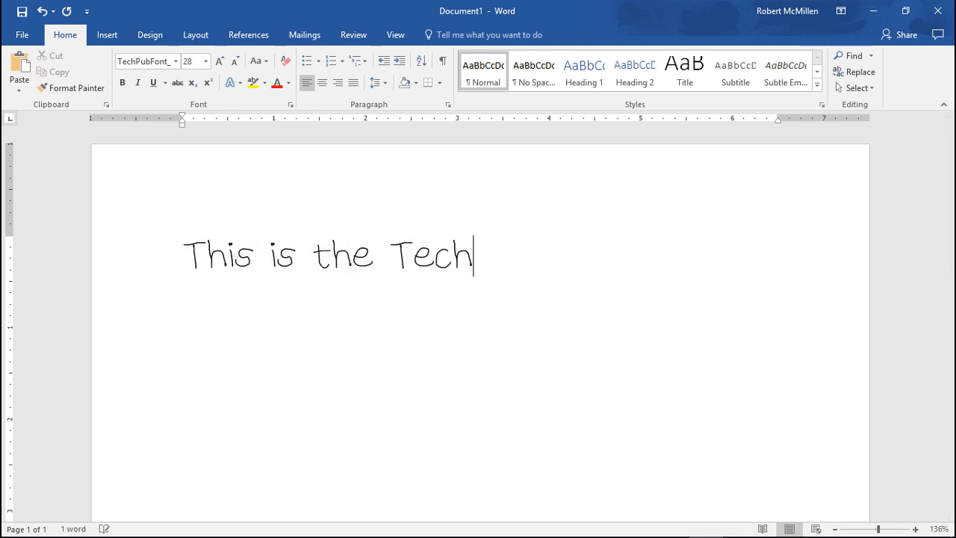
type("Pub")
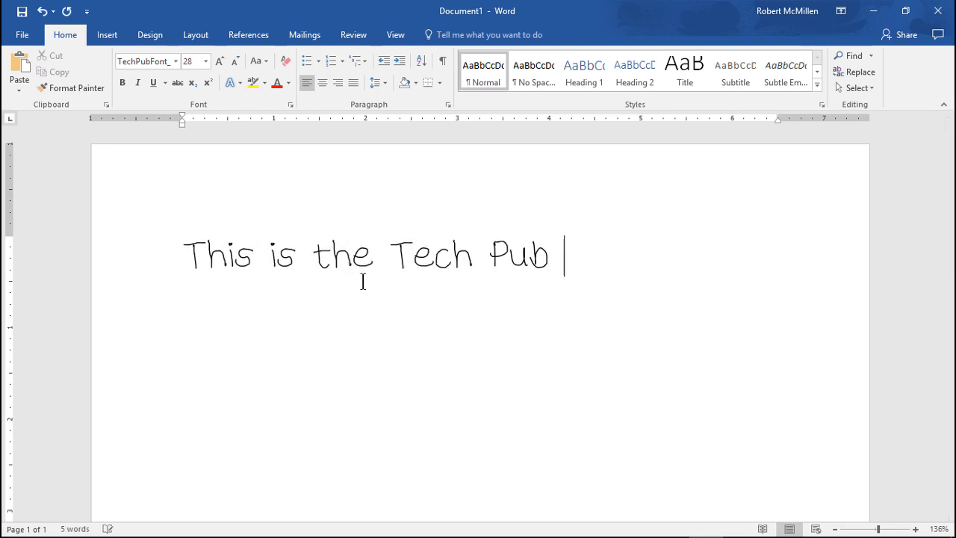
type("Font.")
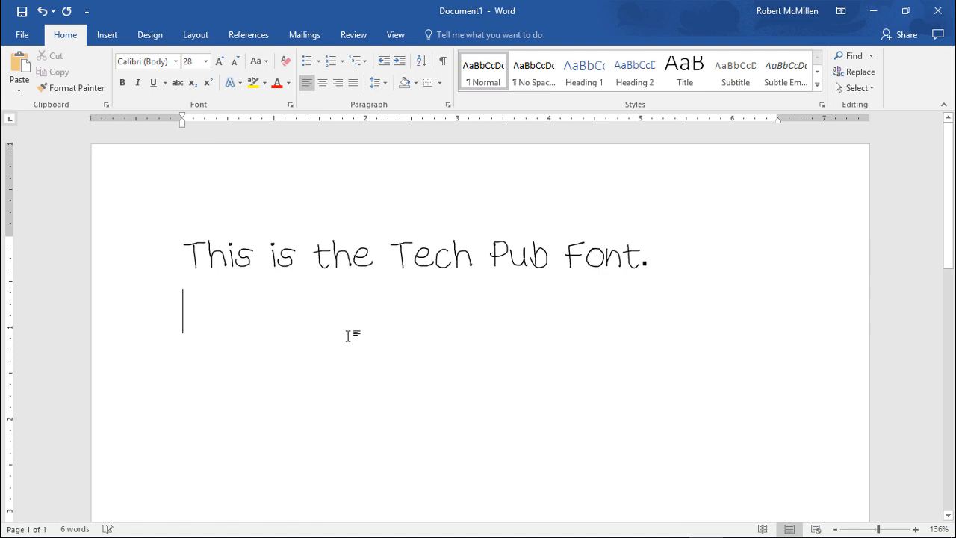
Step: Type 'This is Calibri Font' beneath it in Calibri
type("This is C")
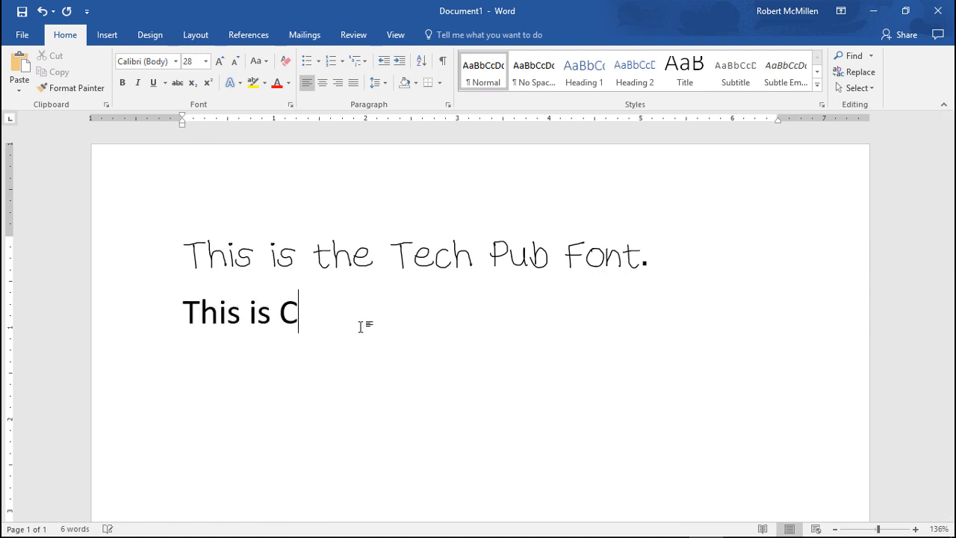
type("alibri")
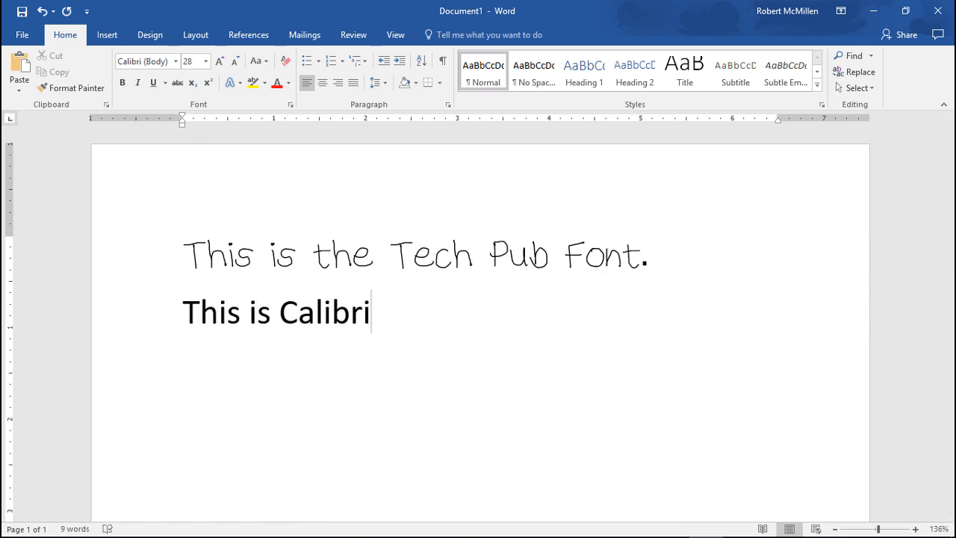
type("Font")
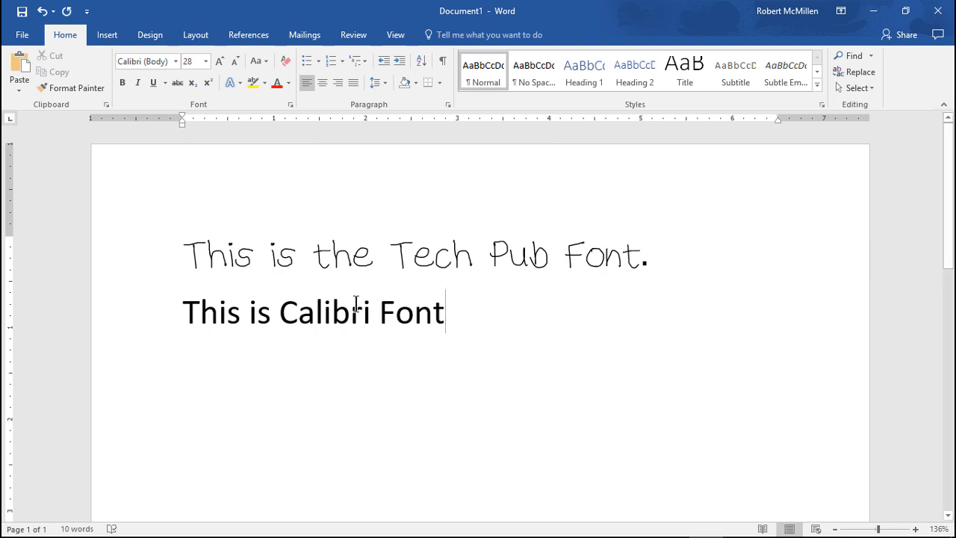
mouse_move(374, 308)
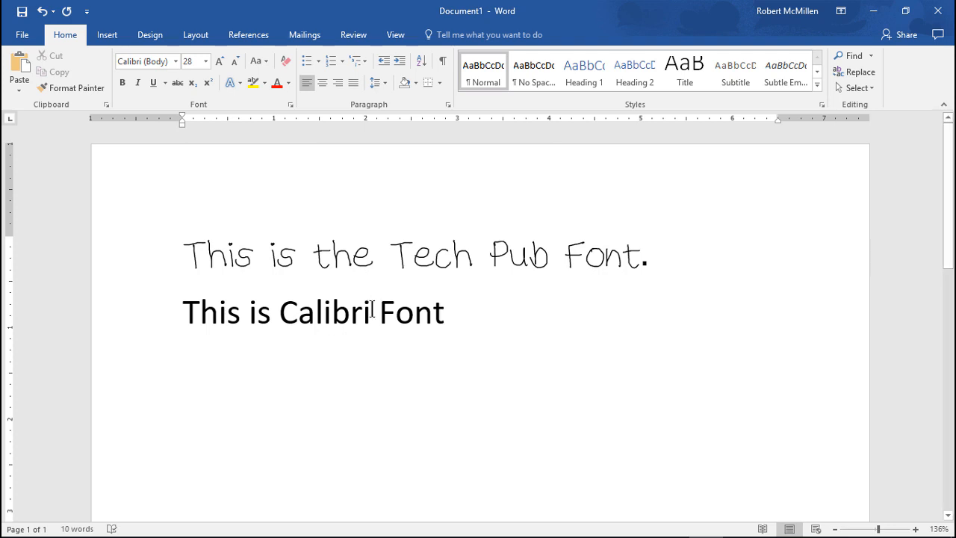